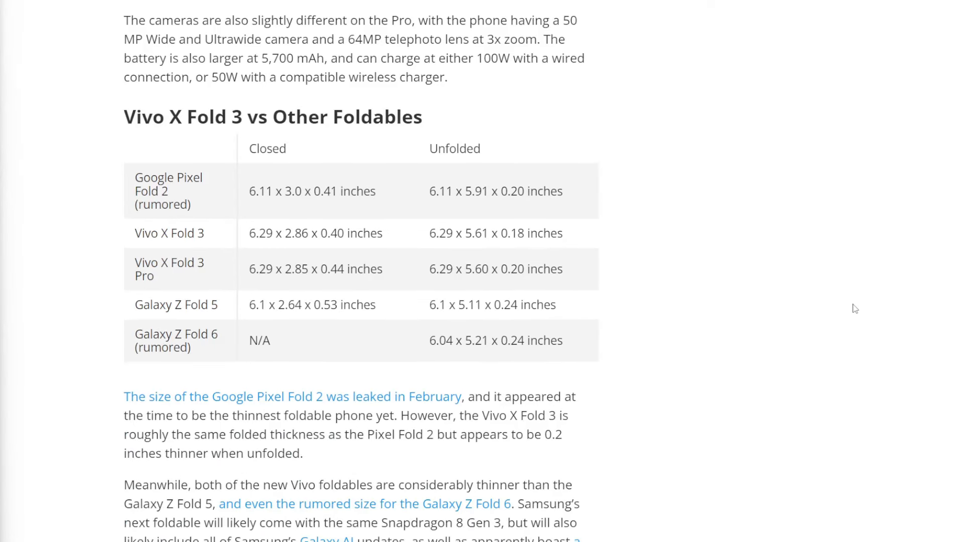
{"action": "scroll", "scroll_direction": "down", "scroll_amount": 3}
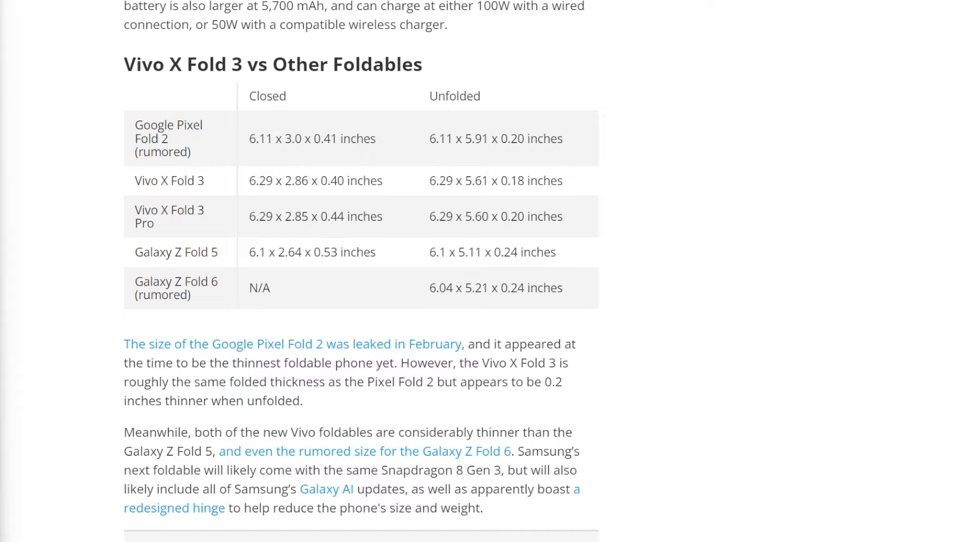
{"action": "mouse_move", "coordinate": [114, 383]}
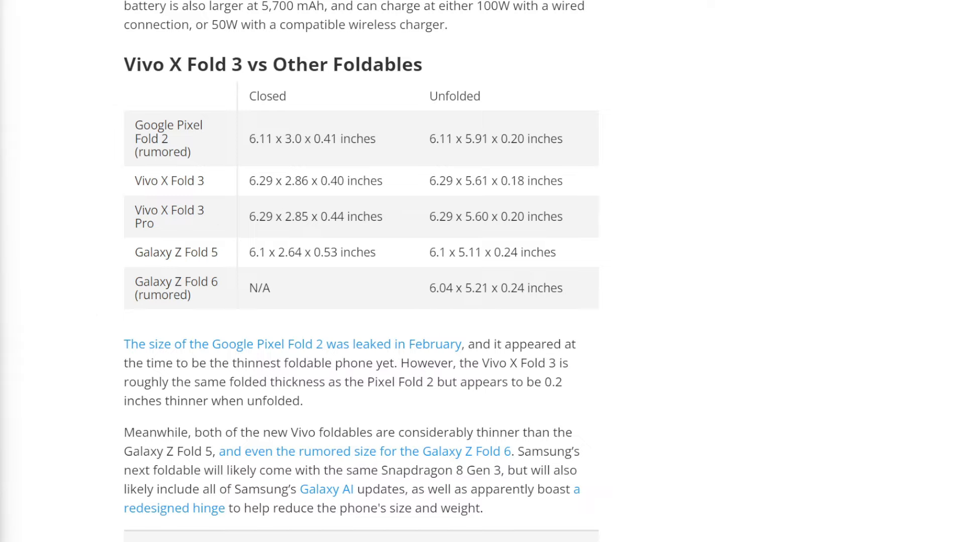
{"action": "mouse_move", "coordinate": [526, 327]}
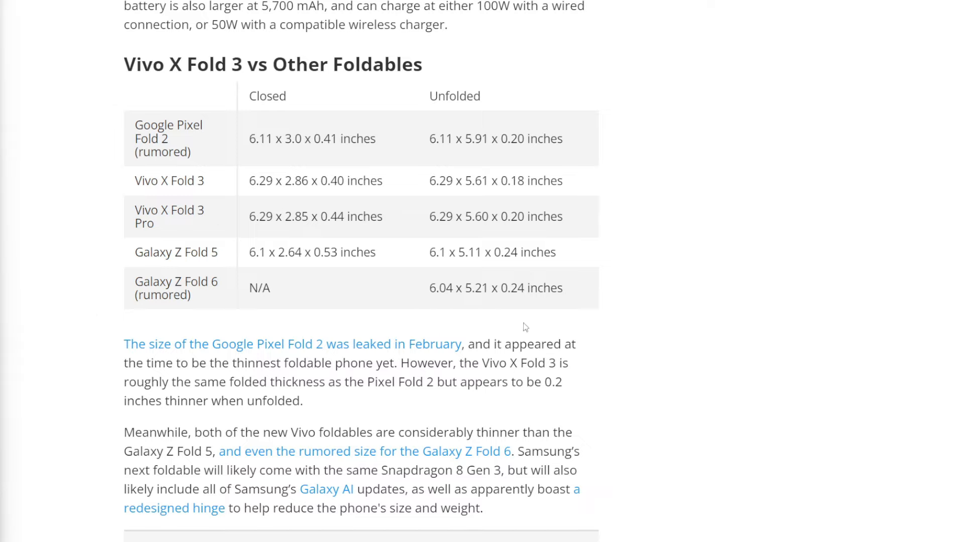
{"action": "mouse_move", "coordinate": [628, 272]}
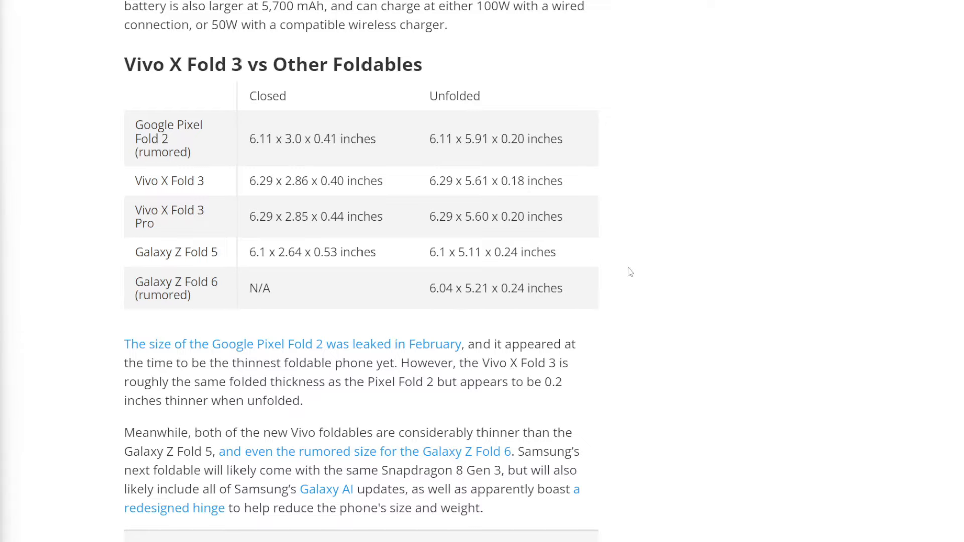
{"action": "scroll", "scroll_direction": "down", "scroll_amount": 3}
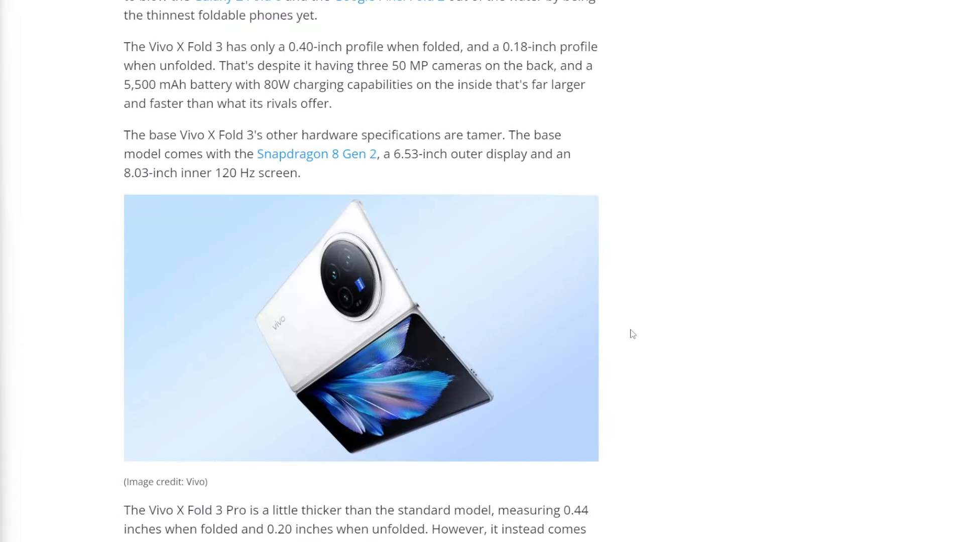
{"action": "scroll", "scroll_direction": "up", "scroll_amount": 3}
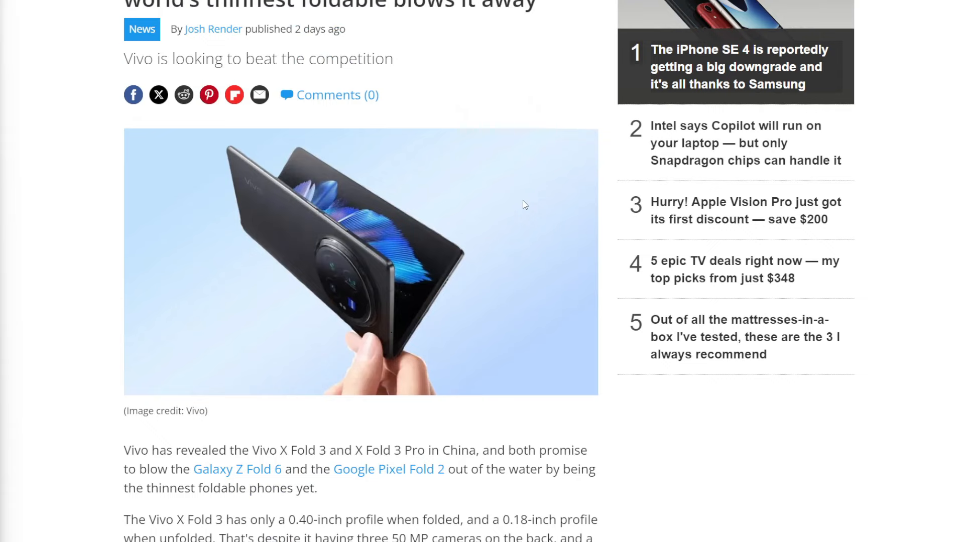
{"action": "mouse_move", "coordinate": [505, 251]}
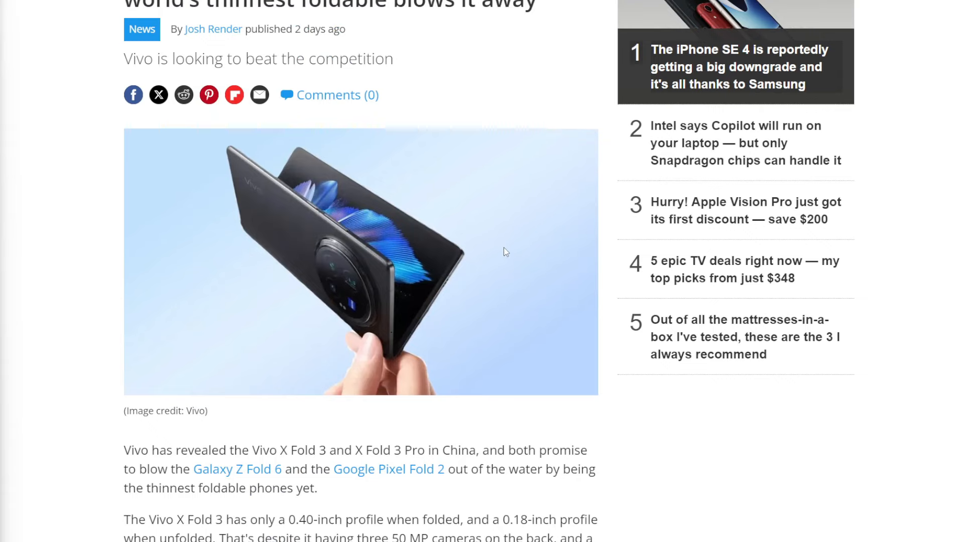